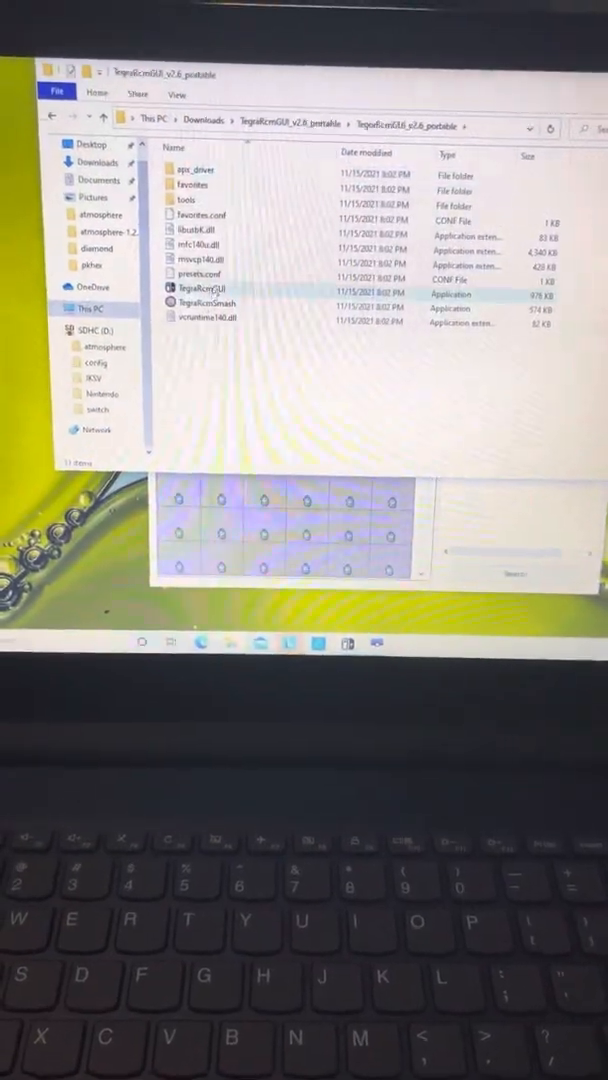
Launch TegraRcmGUI and choose fusee.bin from Downloads as the payload
{"action": "left_click", "coordinate": [213, 302]}
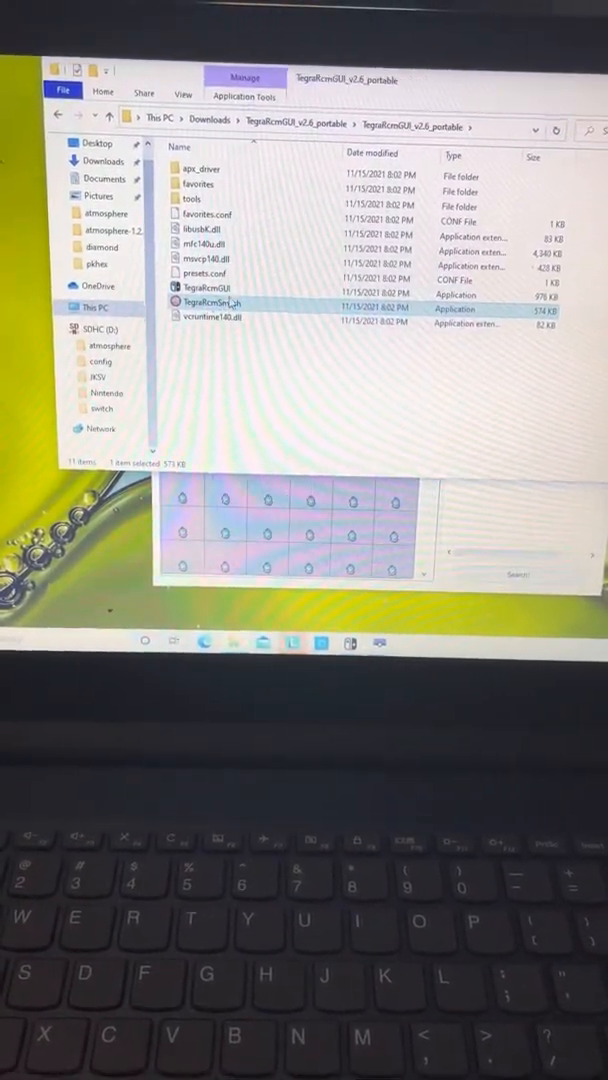
{"action": "double_click", "coordinate": [205, 287]}
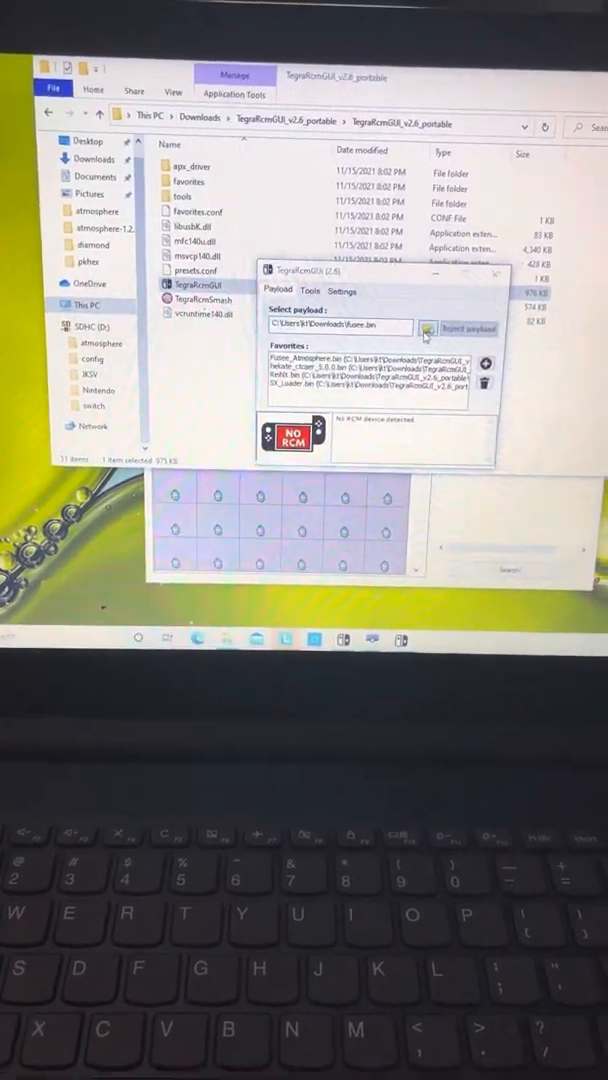
{"action": "left_click", "coordinate": [429, 328]}
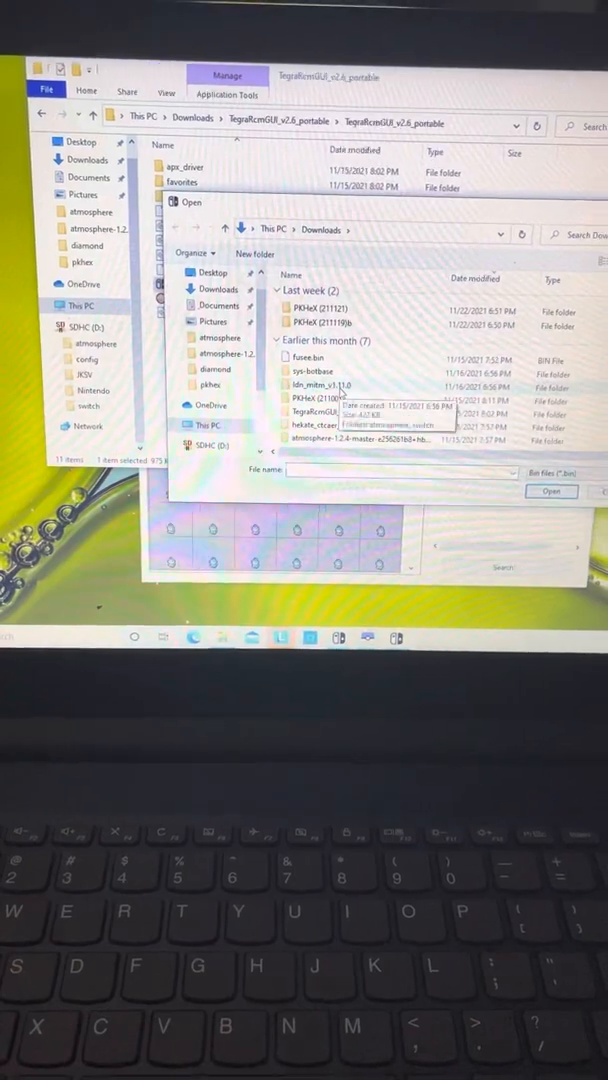
{"action": "left_click", "coordinate": [306, 358]}
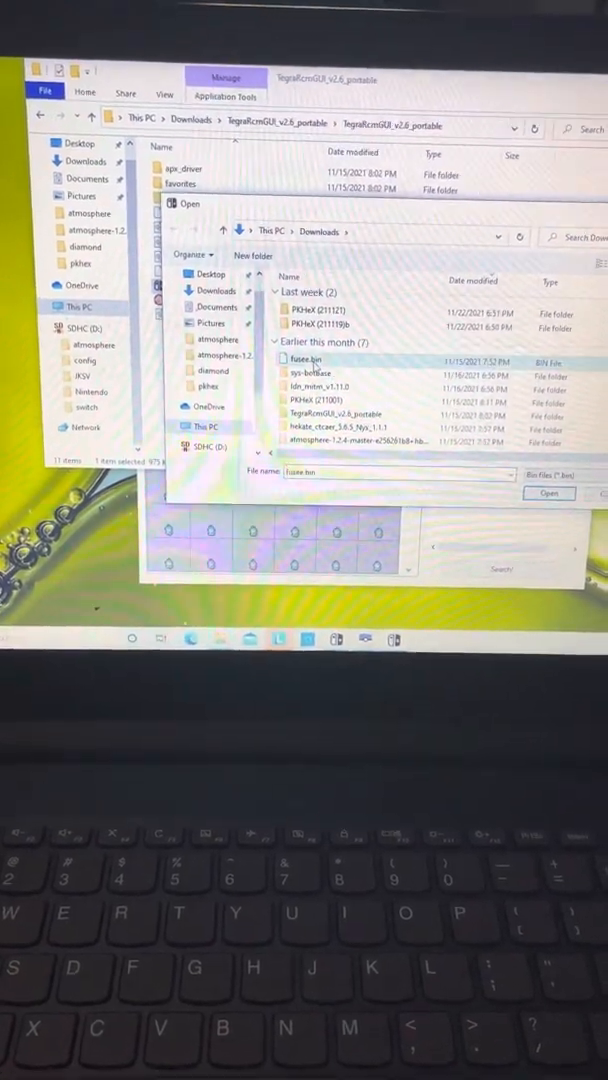
{"action": "left_click", "coordinate": [549, 493]}
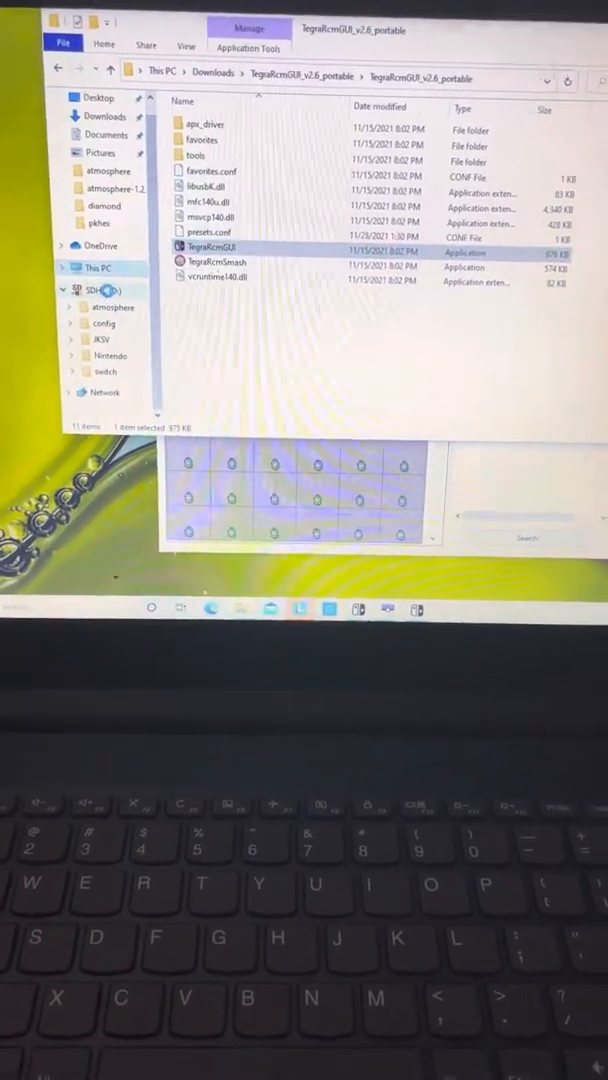
{"action": "right_click", "coordinate": [95, 288]}
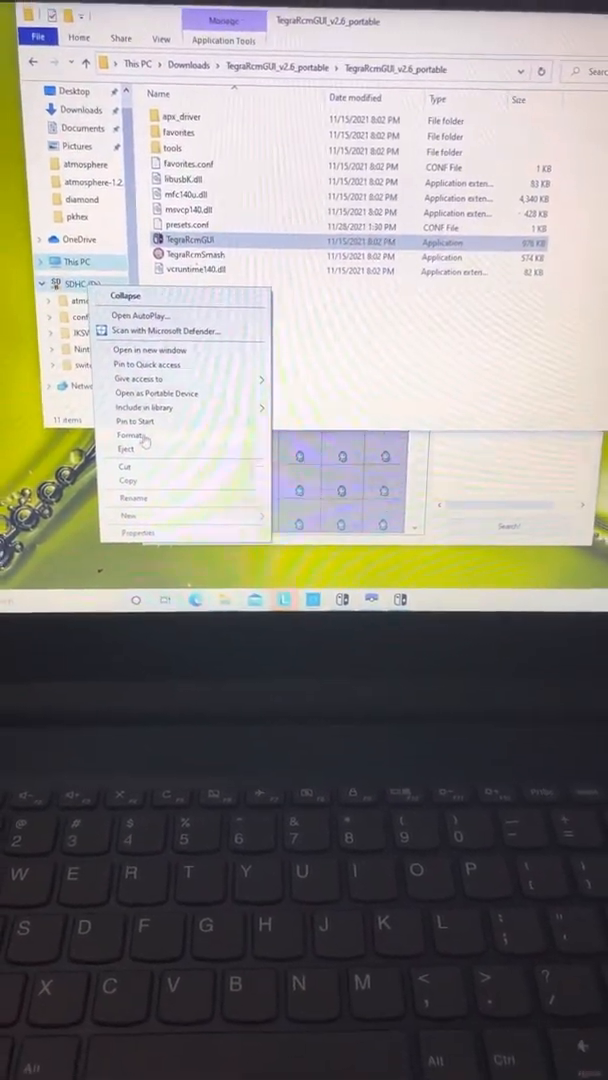
{"action": "left_click", "coordinate": [133, 436]}
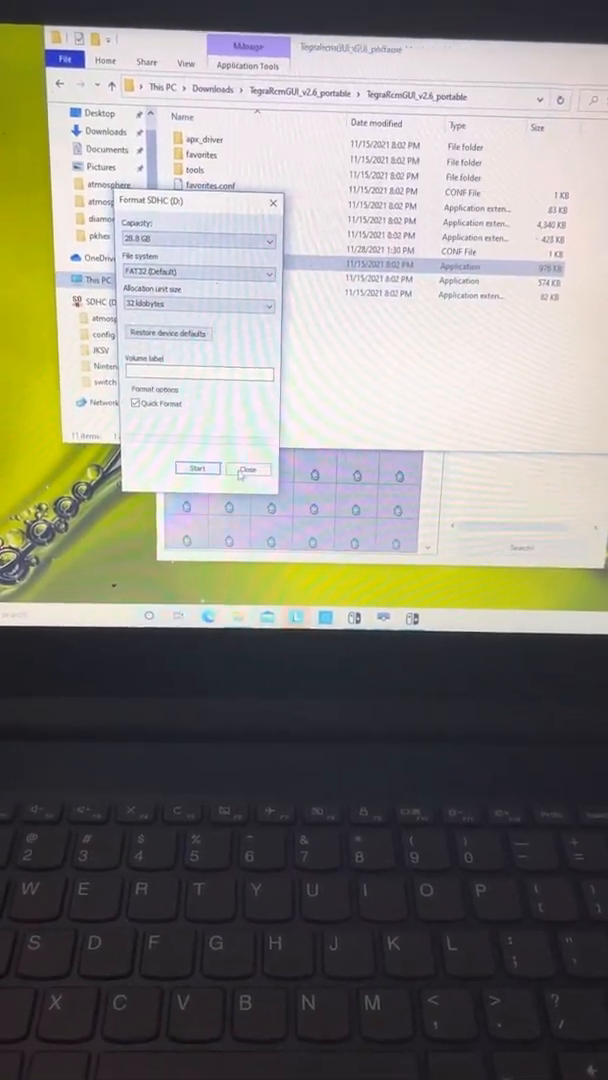
{"action": "left_click", "coordinate": [249, 469]}
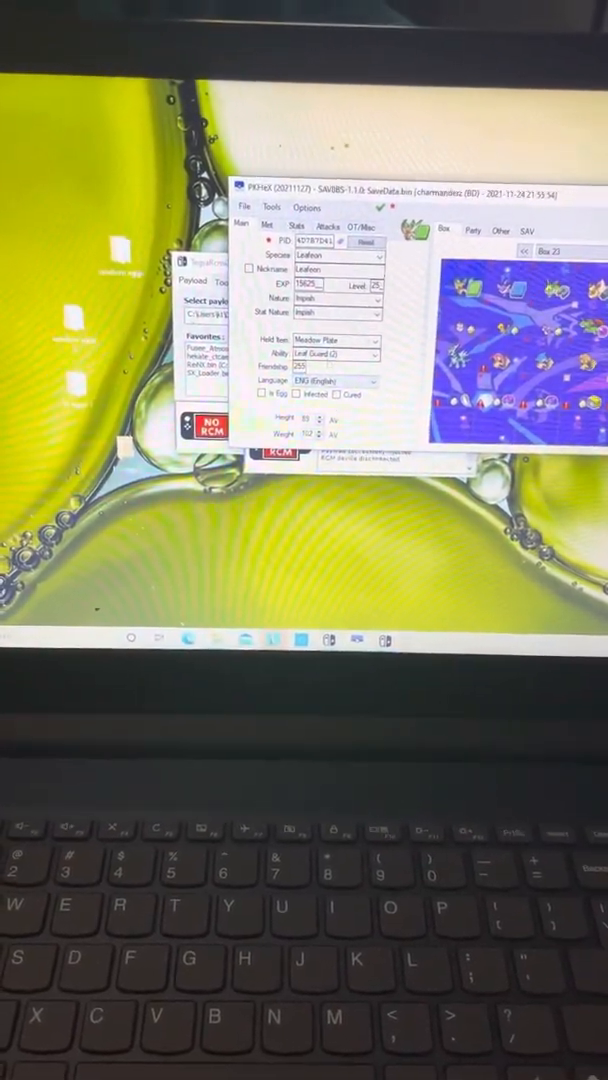
Review the Pokémon's met details, stats and moves, then open the Tools menu
{"action": "left_click", "coordinate": [262, 225]}
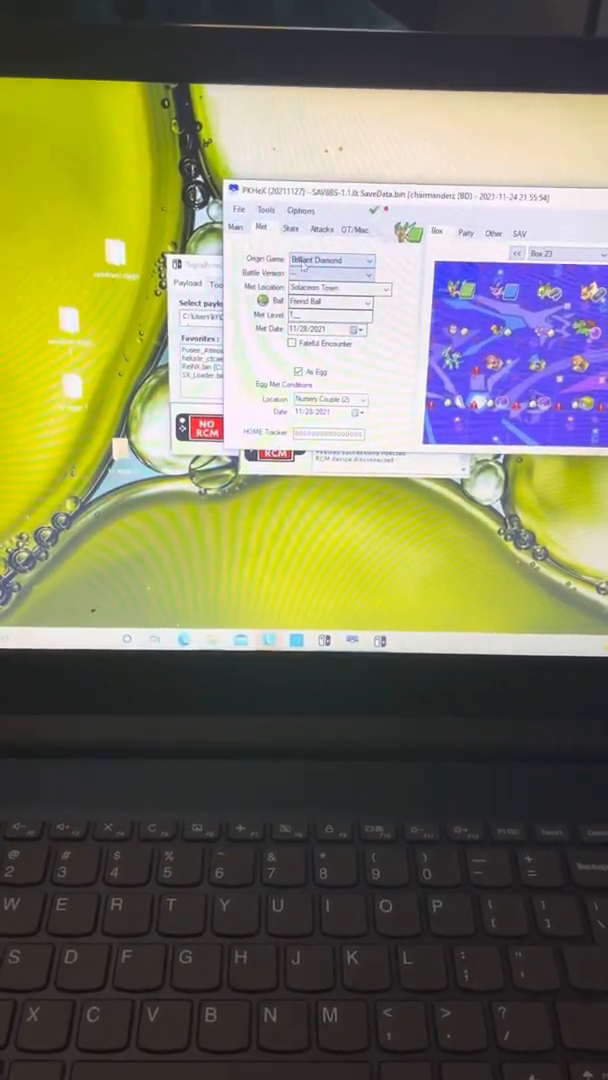
{"action": "left_click", "coordinate": [281, 234]}
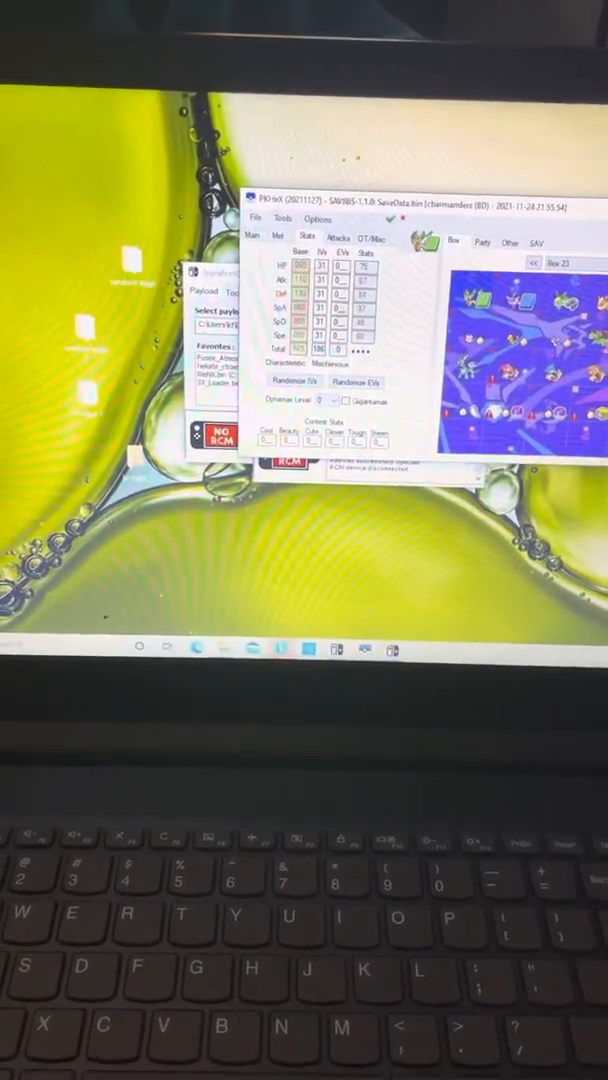
{"action": "left_click", "coordinate": [337, 247]}
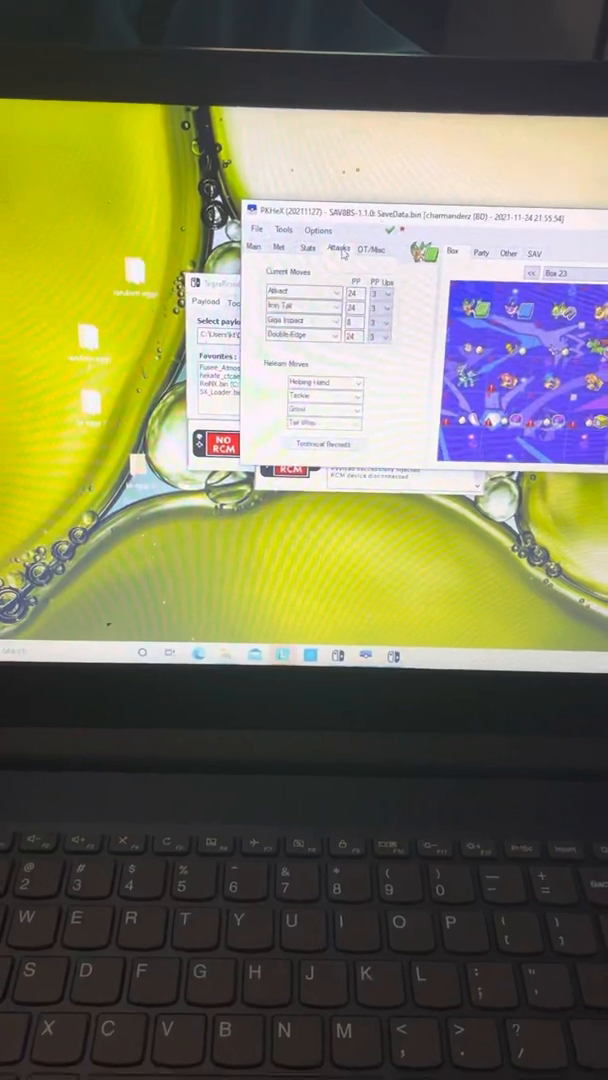
{"action": "left_click", "coordinate": [300, 291]}
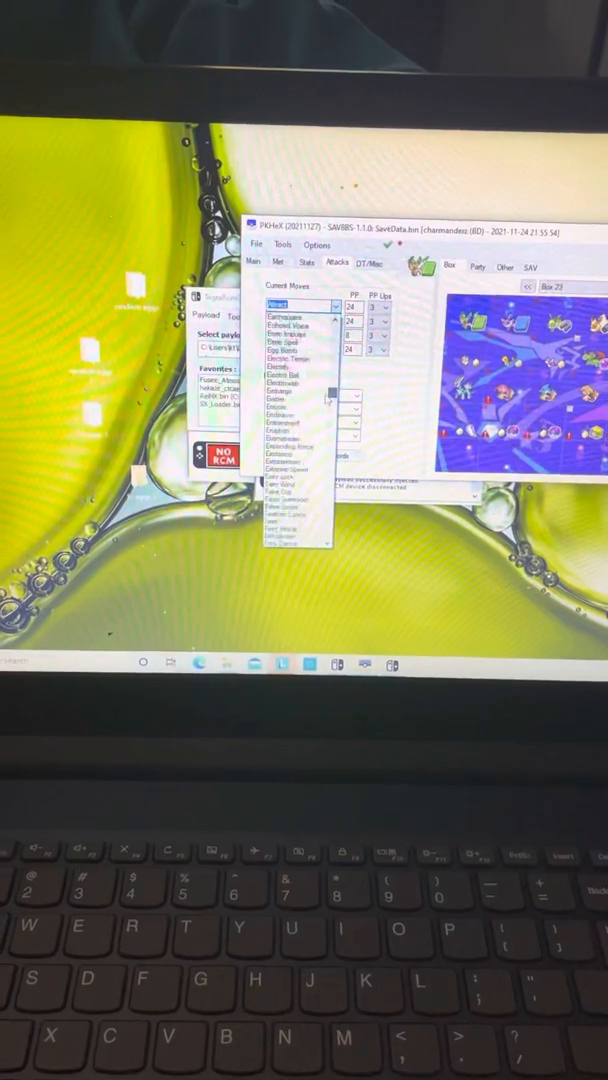
{"action": "left_click", "coordinate": [290, 305]}
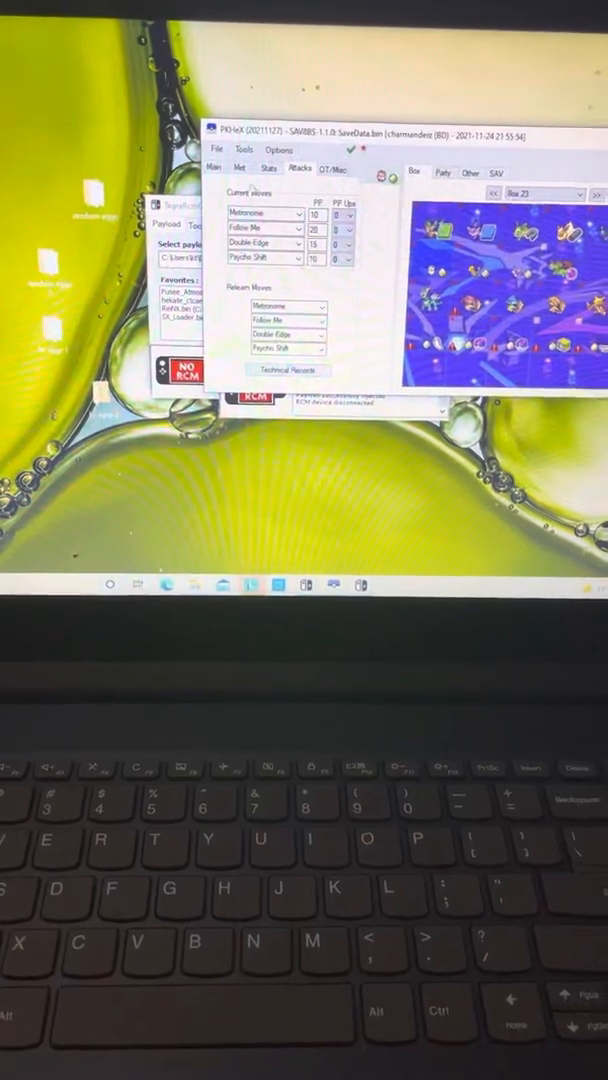
{"action": "left_click", "coordinate": [224, 167]}
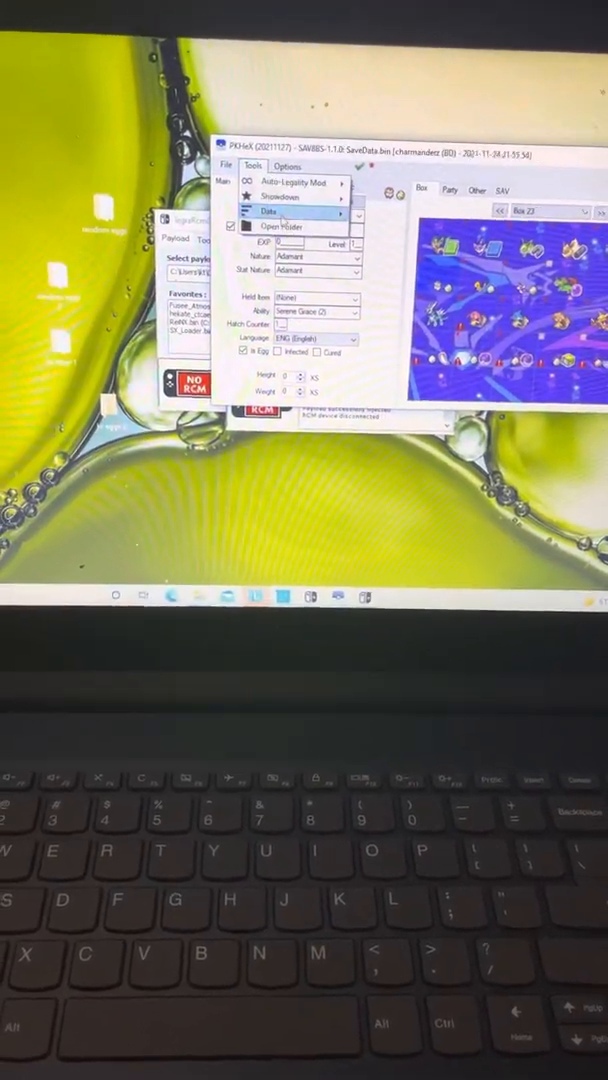
Open Data > Encounter Database and enter Dialga as the species
{"action": "left_click", "coordinate": [266, 211]}
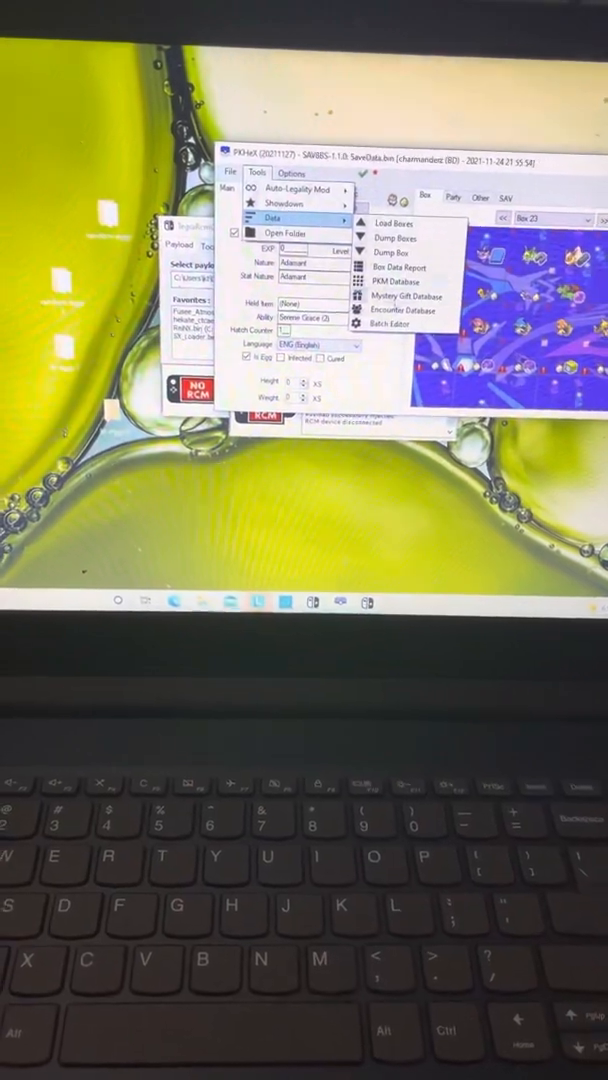
{"action": "left_click", "coordinate": [400, 281]}
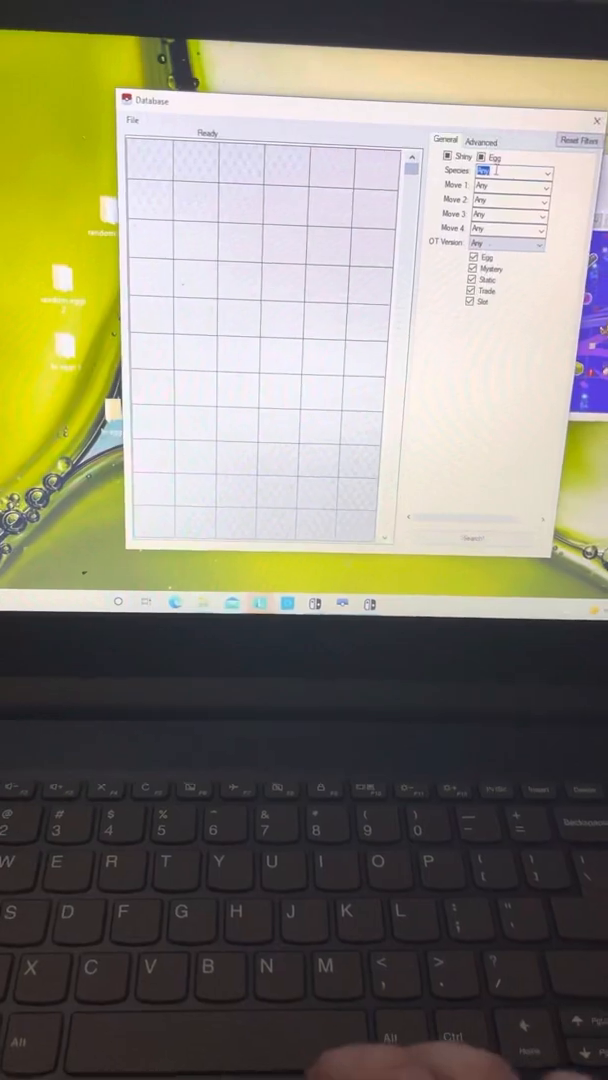
{"action": "type", "text": "du"}
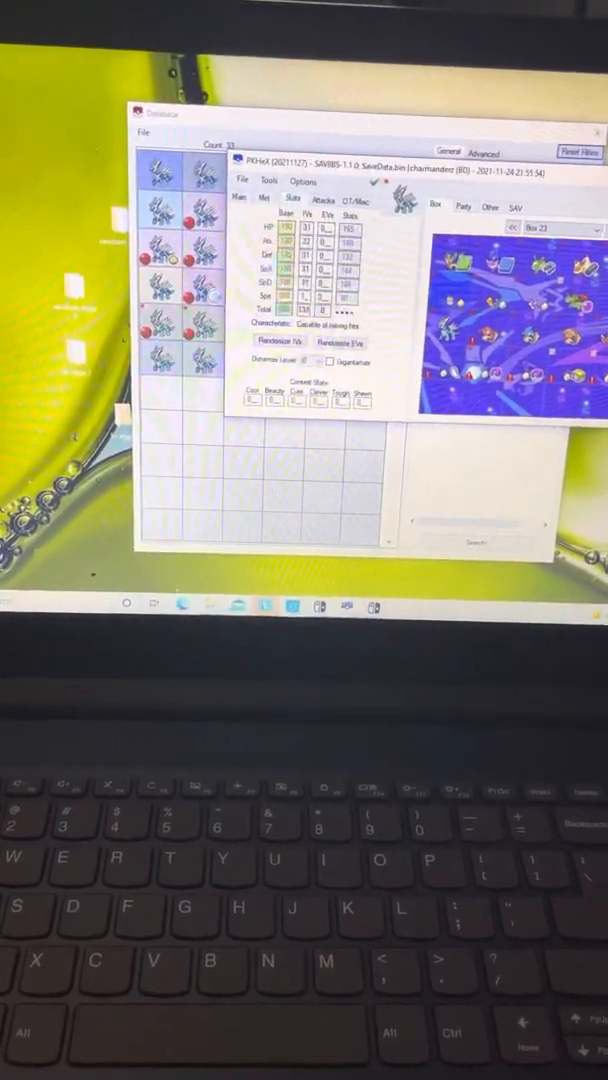
Check the loaded Dialga's moves, including Roar of Time, and start File > Export SAV
{"action": "left_click", "coordinate": [320, 200]}
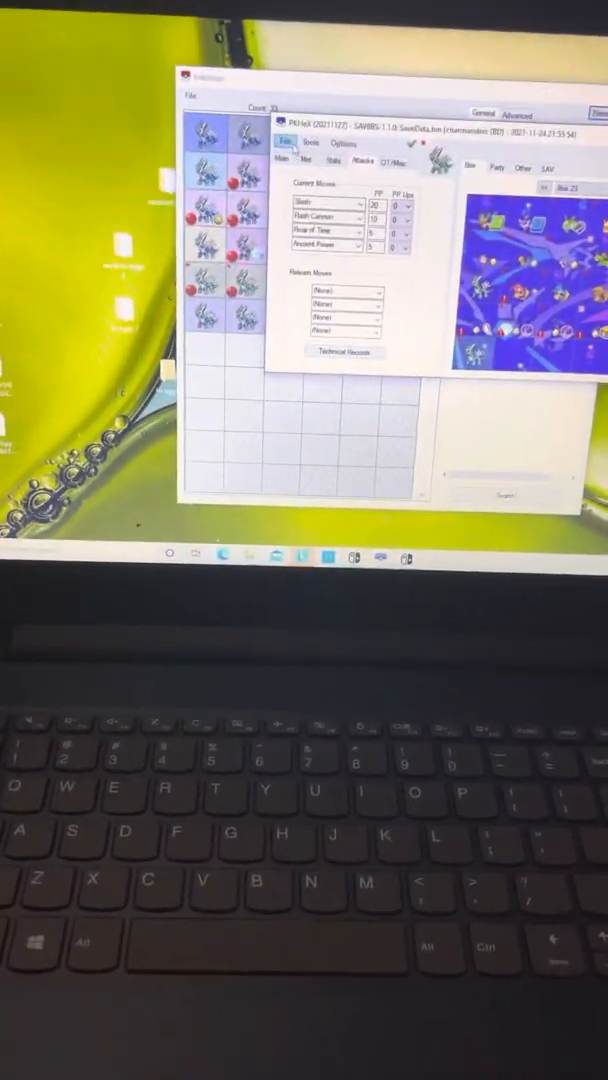
{"action": "left_click", "coordinate": [286, 144]}
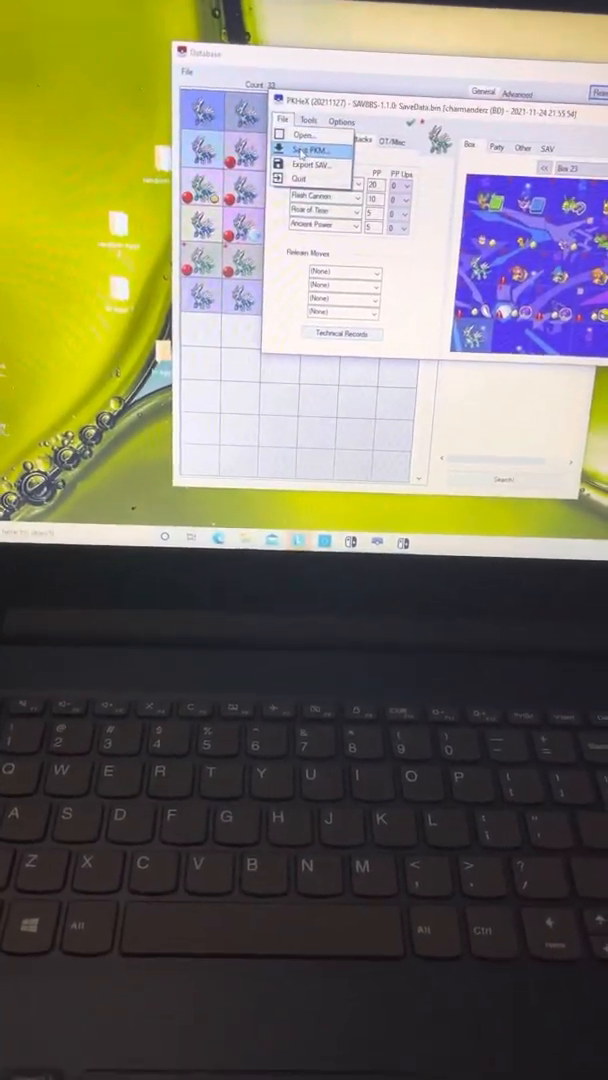
{"action": "left_click", "coordinate": [302, 150]}
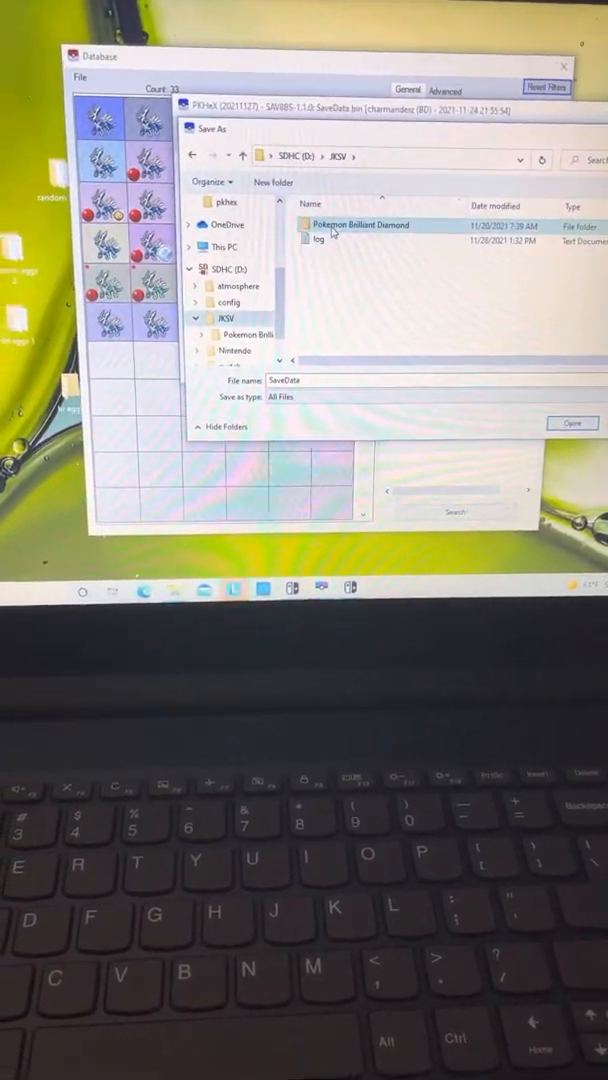
Save the export into JKSV's Pokemon Brilliant Diamond > diamond folder
{"action": "double_click", "coordinate": [362, 224]}
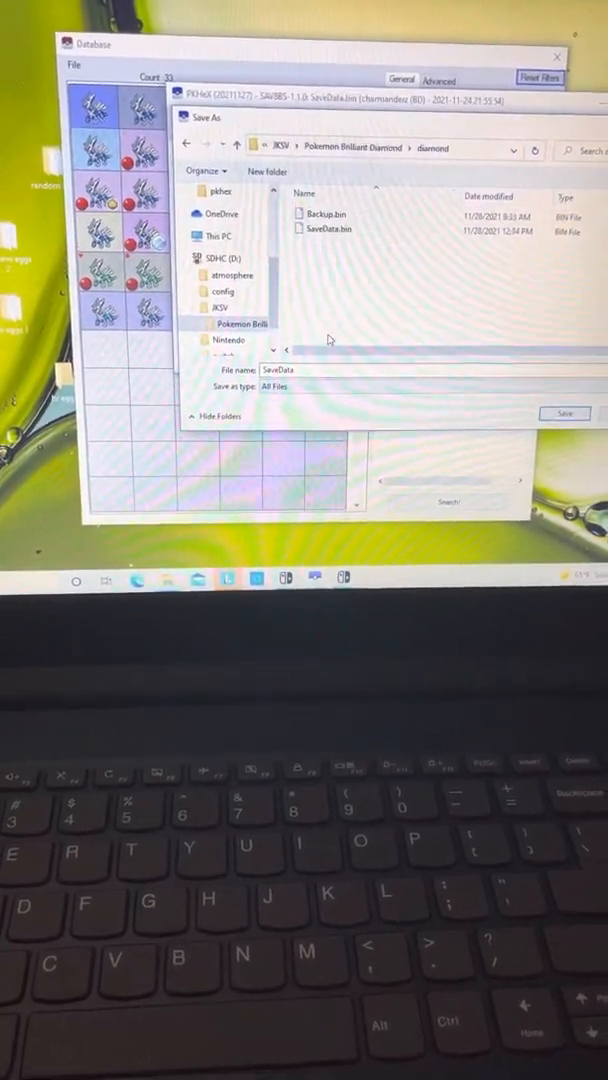
{"action": "left_click", "coordinate": [324, 228]}
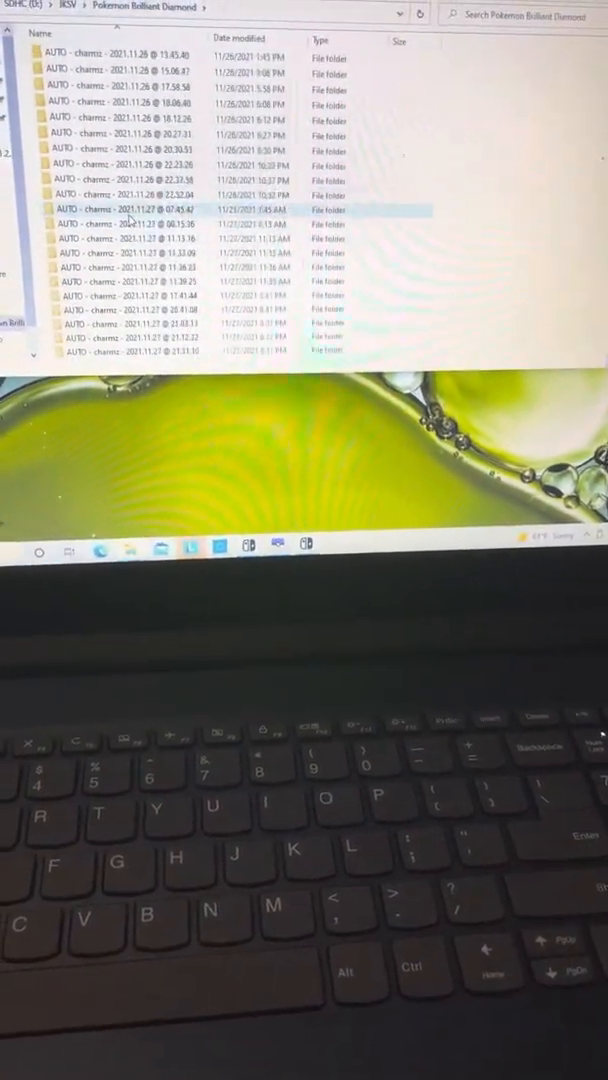
{"action": "scroll", "scroll_direction": "down", "scroll_amount": 3}
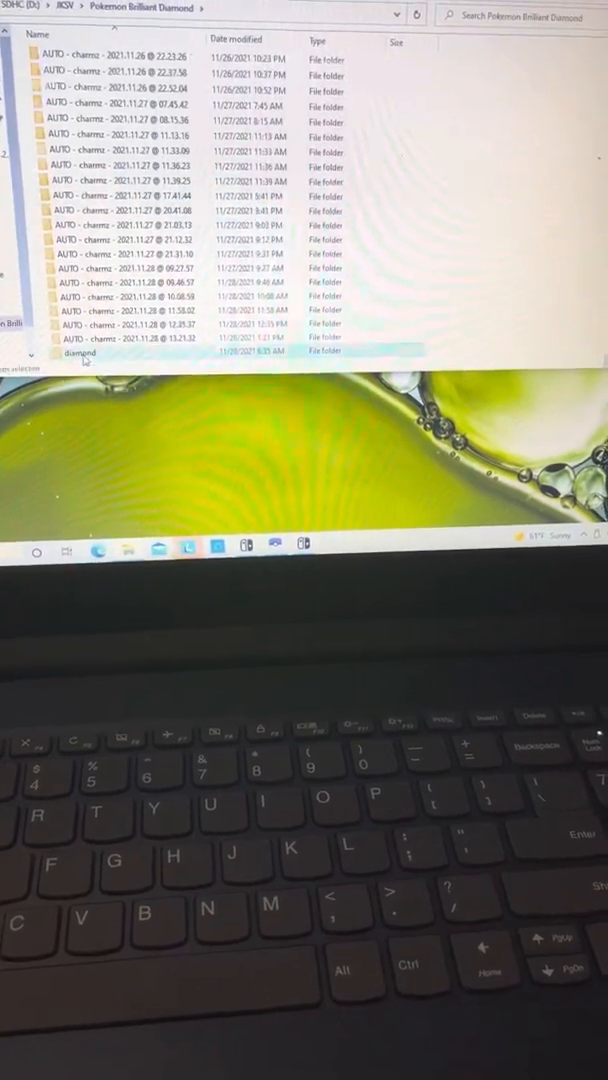